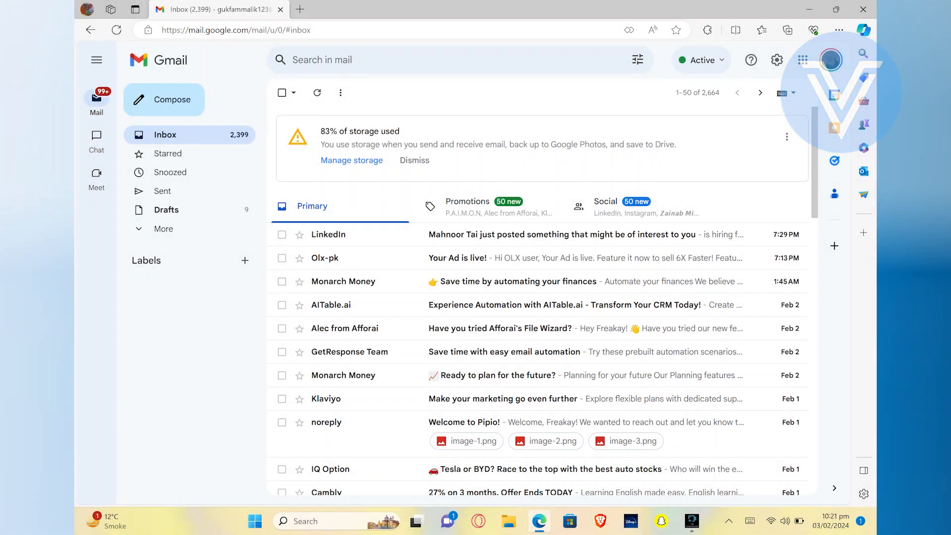
pyautogui.moveTo(477, 404)
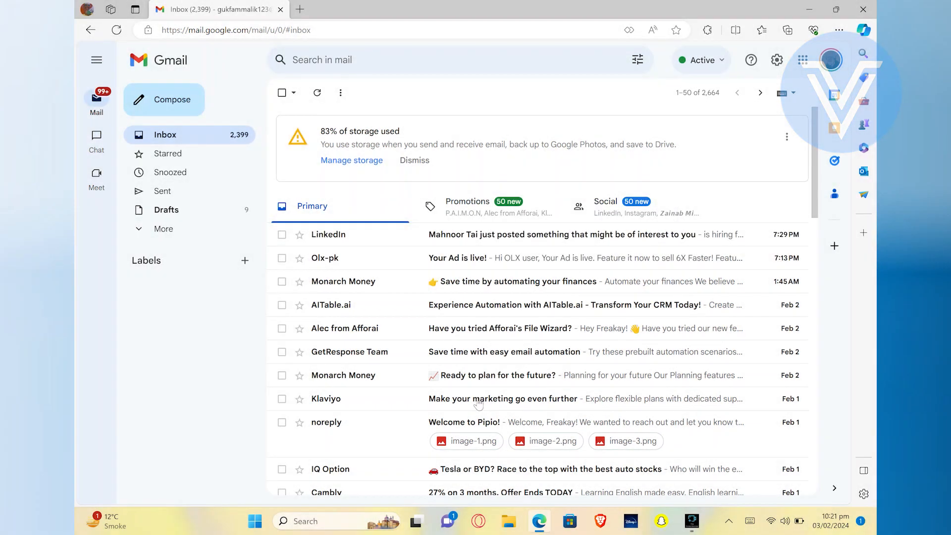
pyautogui.moveTo(506, 412)
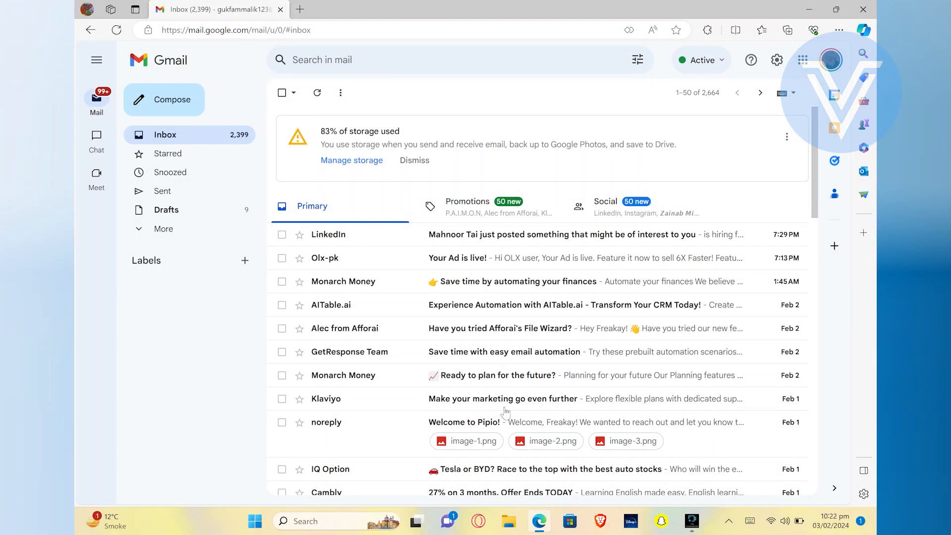
pyautogui.click(832, 60)
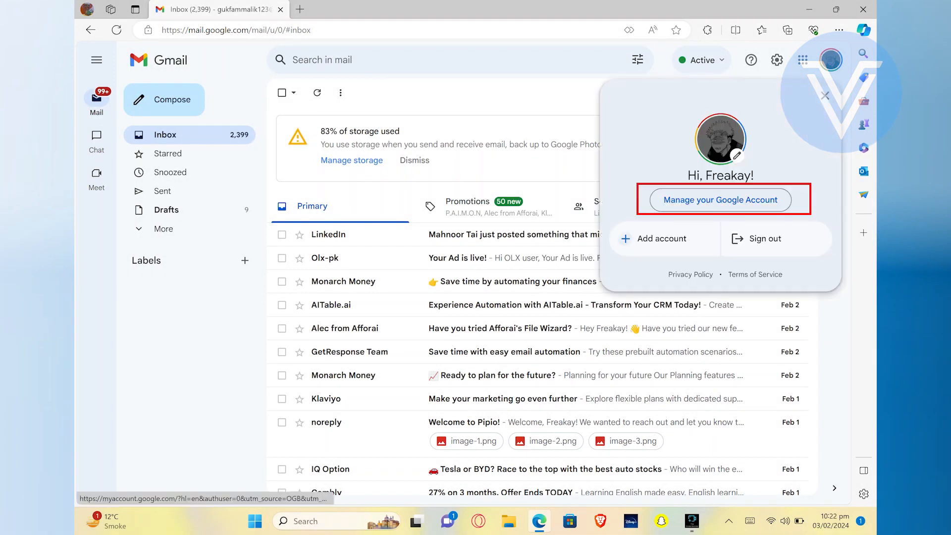
pyautogui.click(721, 199)
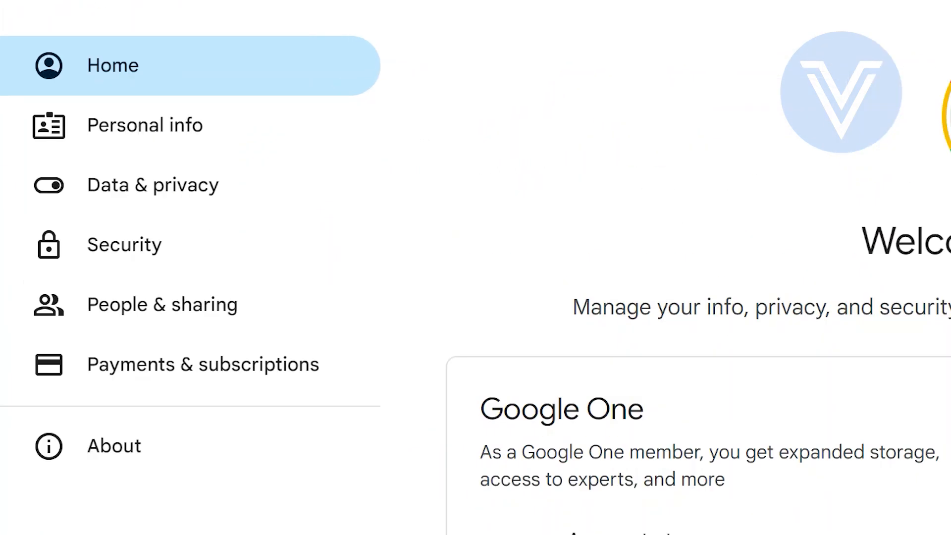
pyautogui.moveTo(182, 274)
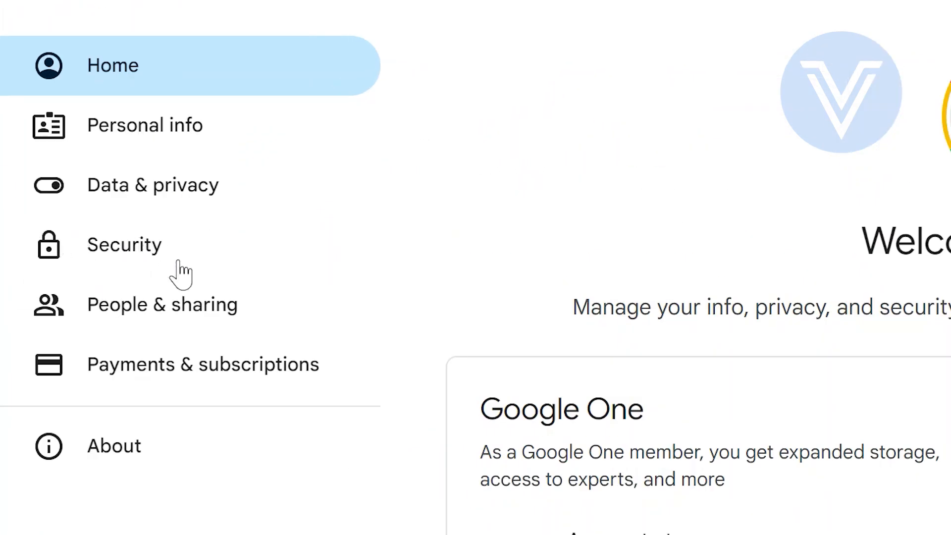
# - In Security > Password, enter the new password in both fields and request Change password
pyautogui.click(124, 244)
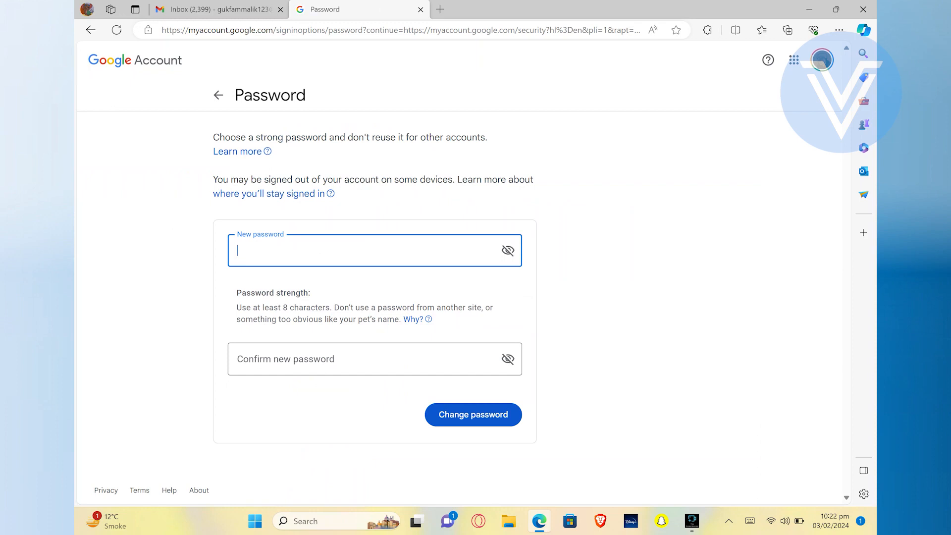
pyautogui.click(472, 414)
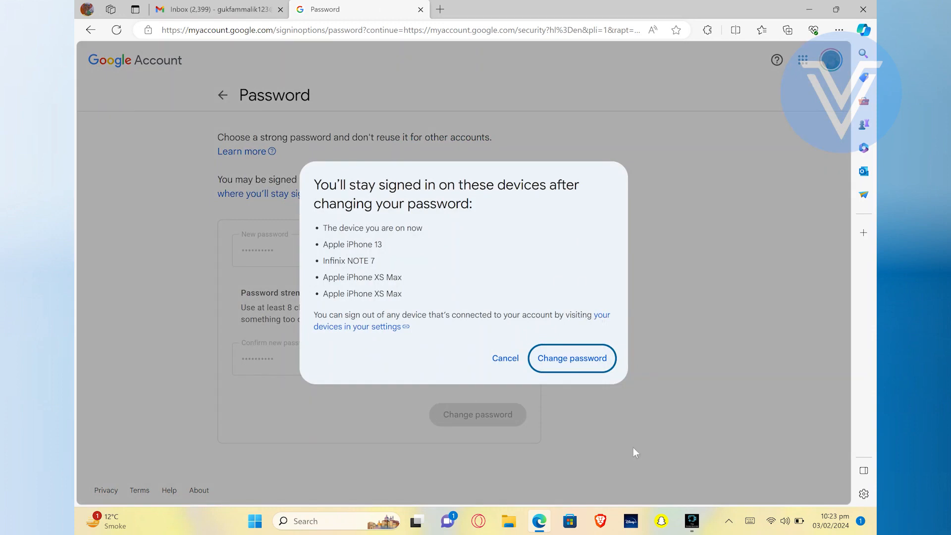
pyautogui.moveTo(641, 501)
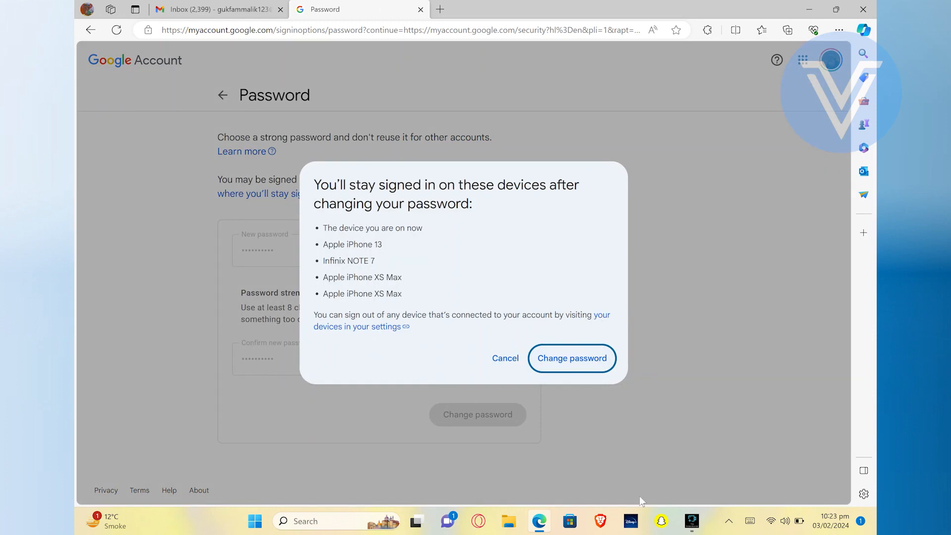